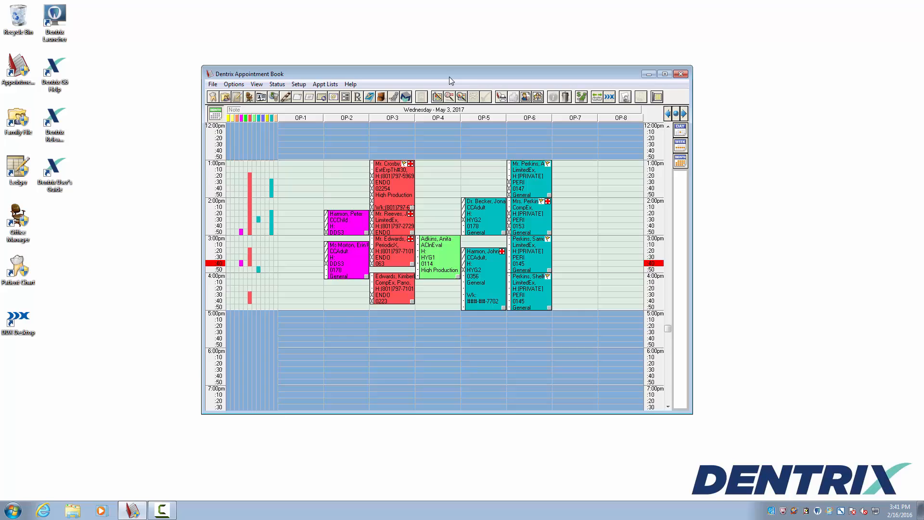
- Show the Select View dialog with its empty list of saved views
left_click(665, 74)
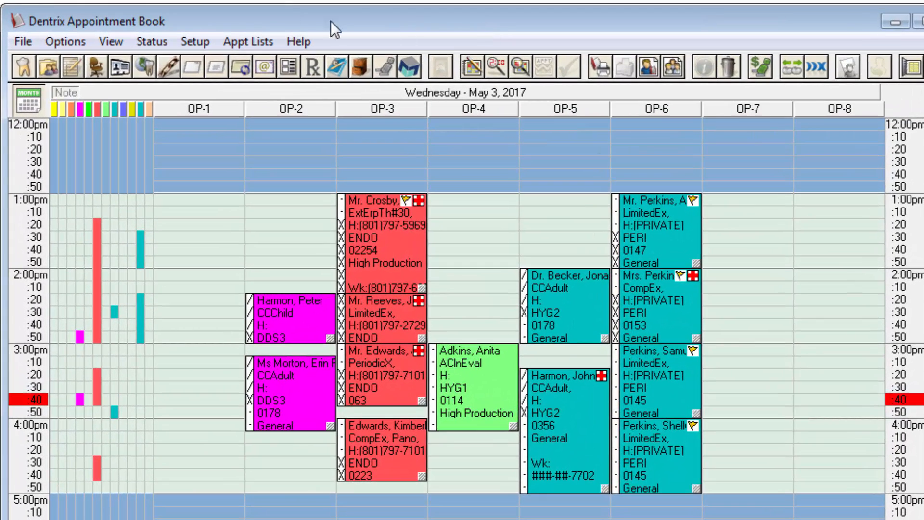
left_click(109, 41)
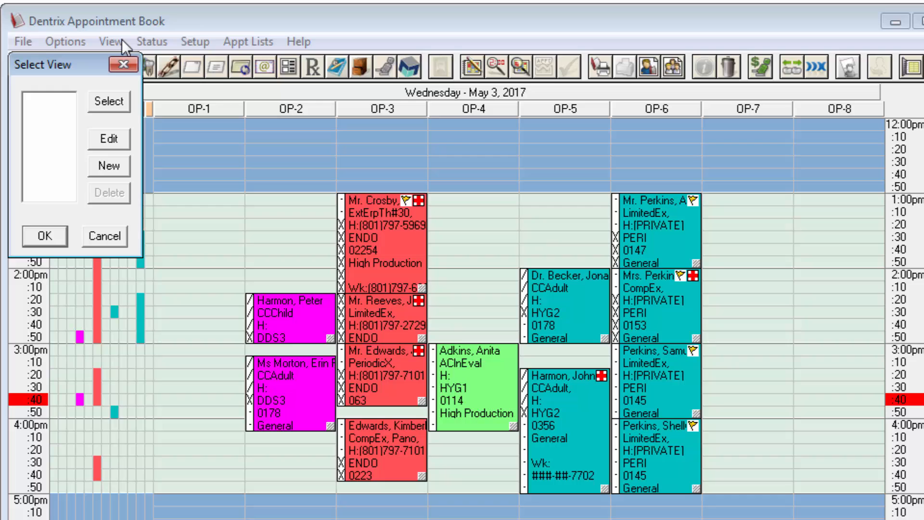
mouse_move(78, 123)
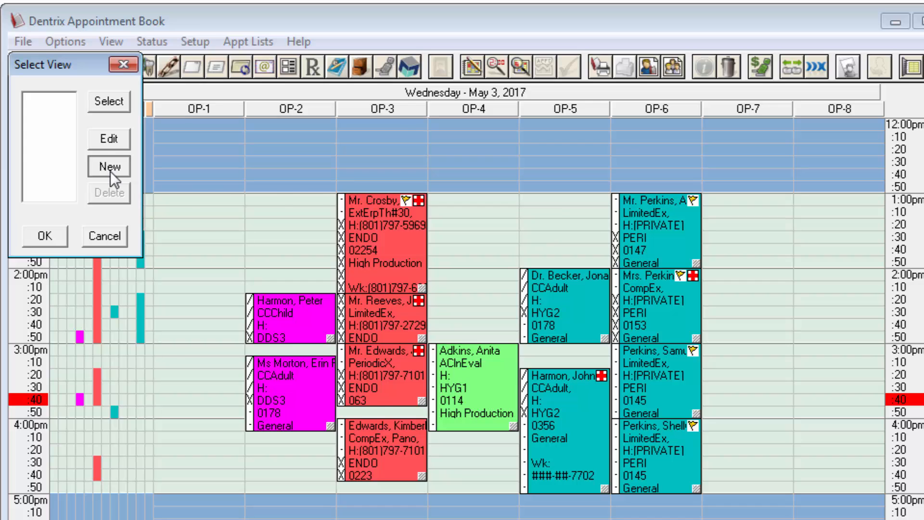
- Start a new view and set its first display line to Name/Pref
left_click(109, 167)
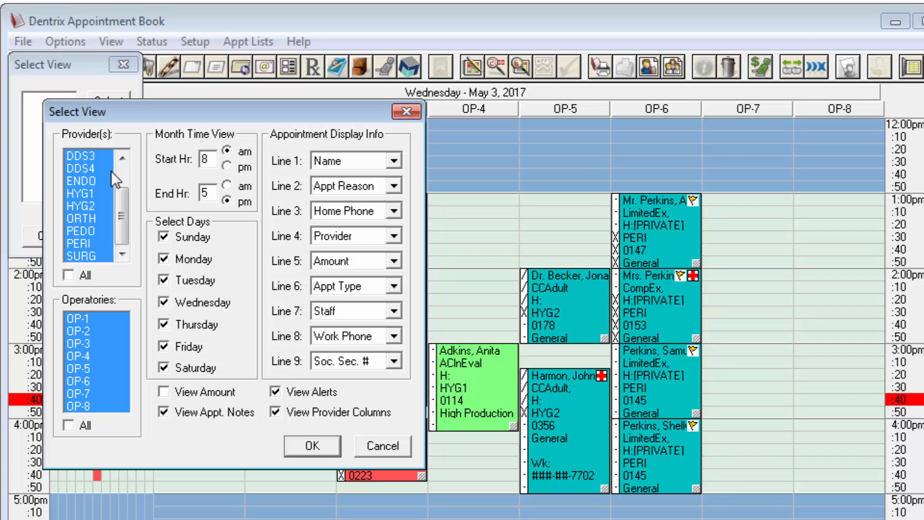
mouse_move(400, 171)
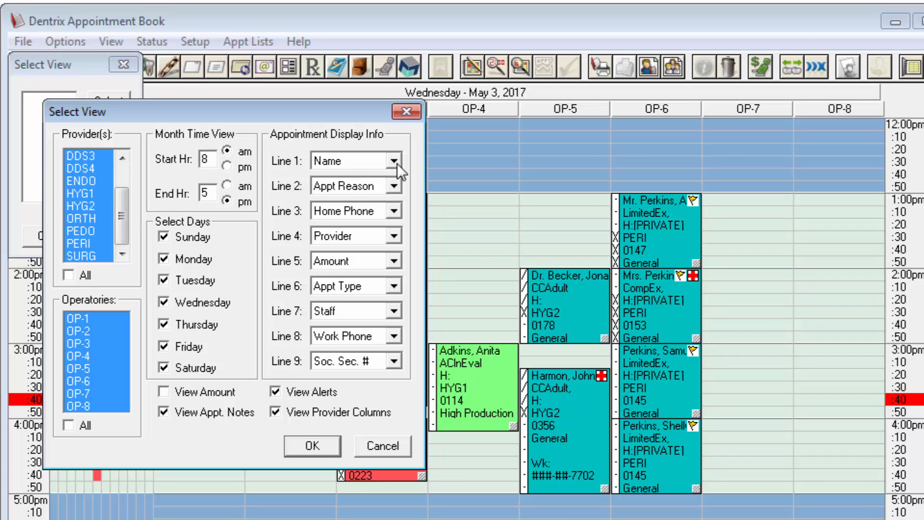
left_click(393, 161)
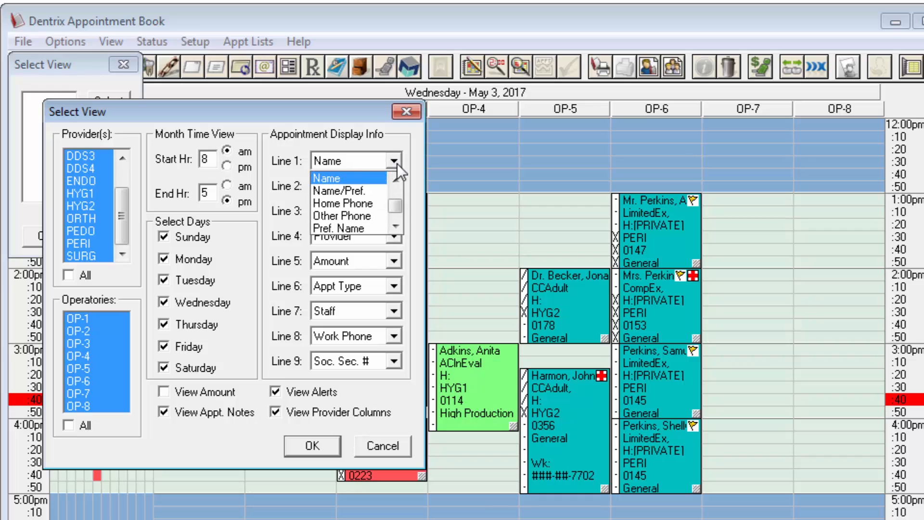
mouse_move(349, 190)
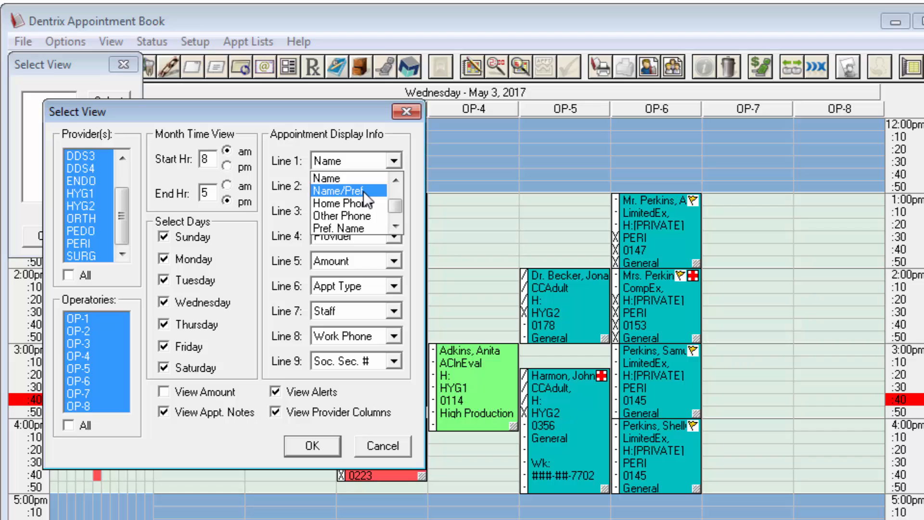
left_click(347, 190)
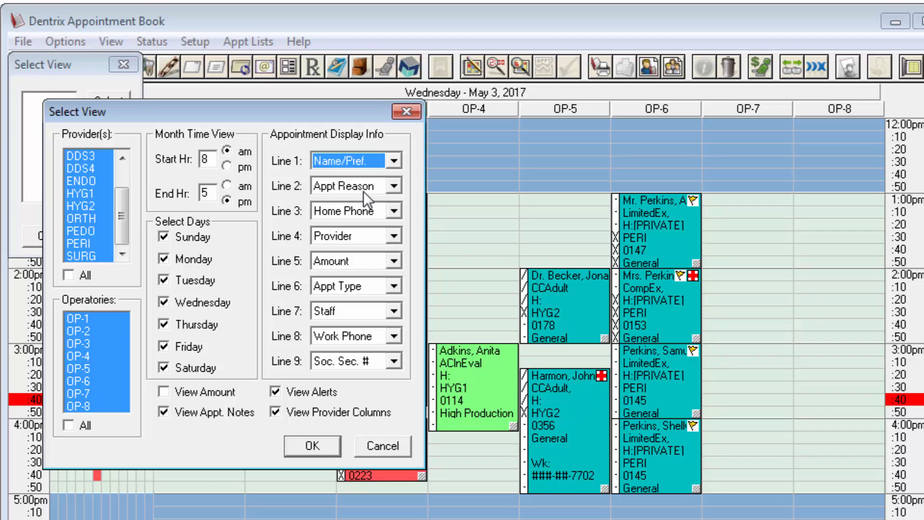
mouse_move(319, 426)
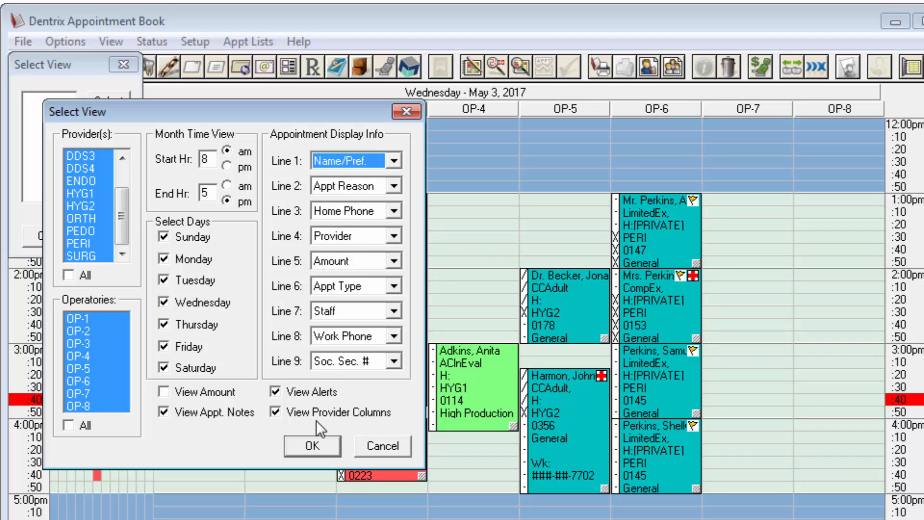
- Save view 01 - F1, then start a second view with line one set to Chart Num
left_click(311, 445)
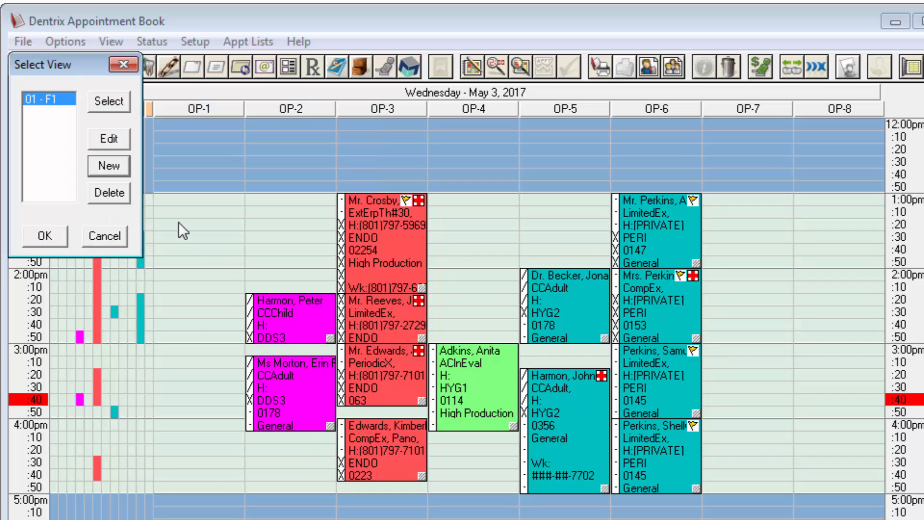
mouse_move(109, 167)
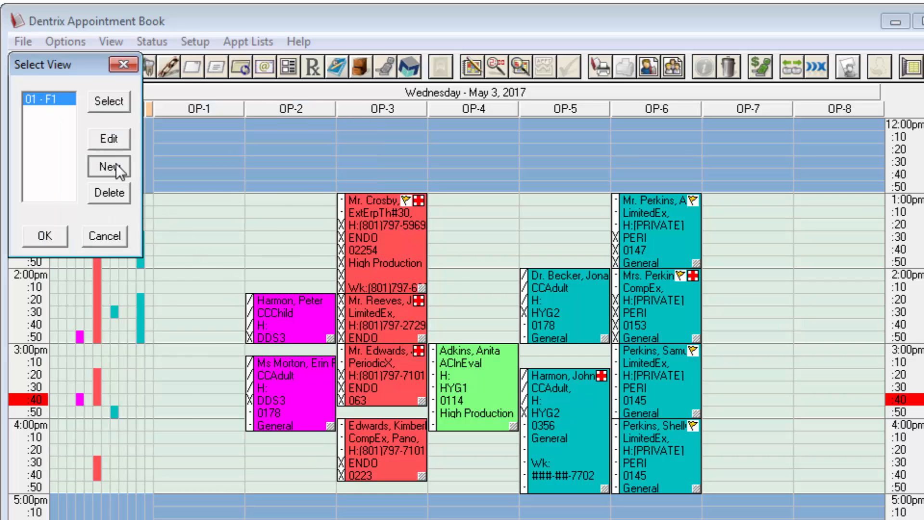
left_click(109, 167)
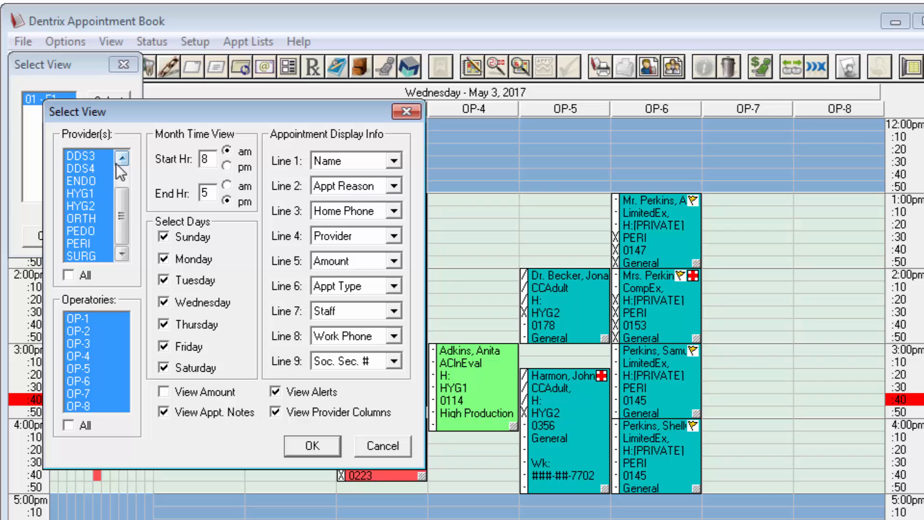
left_click(394, 161)
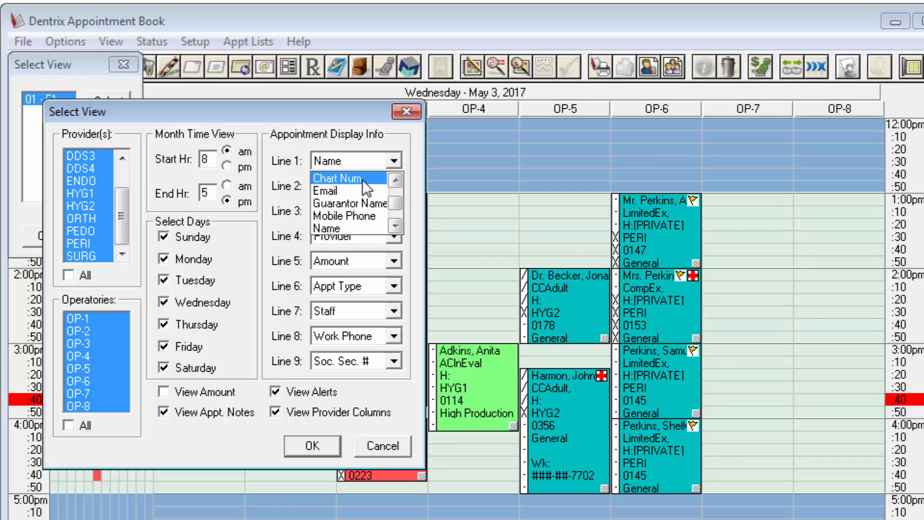
left_click(337, 178)
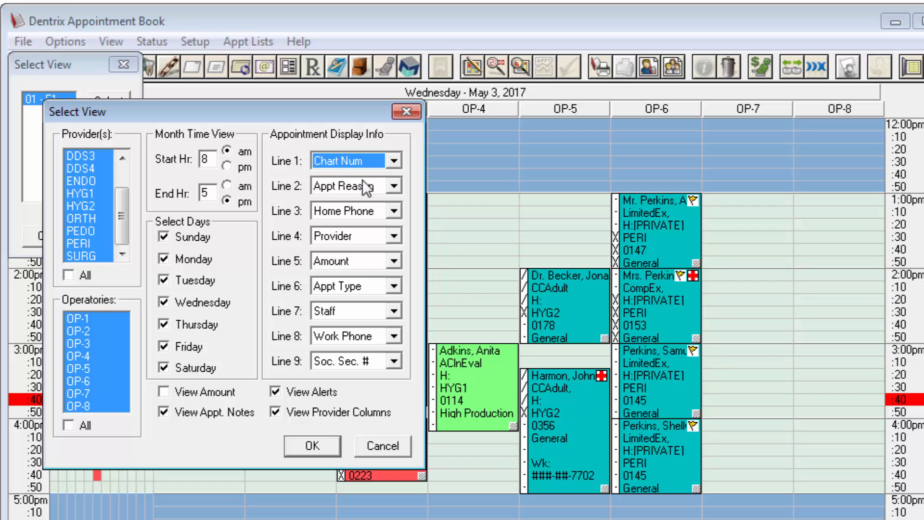
mouse_move(332, 435)
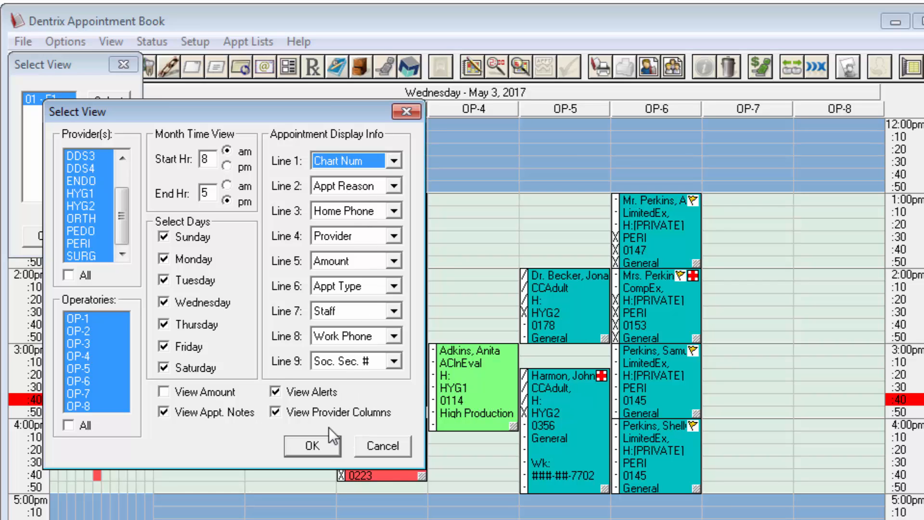
- Save view 02 - F2 and apply it so appointments show chart numbers
left_click(312, 446)
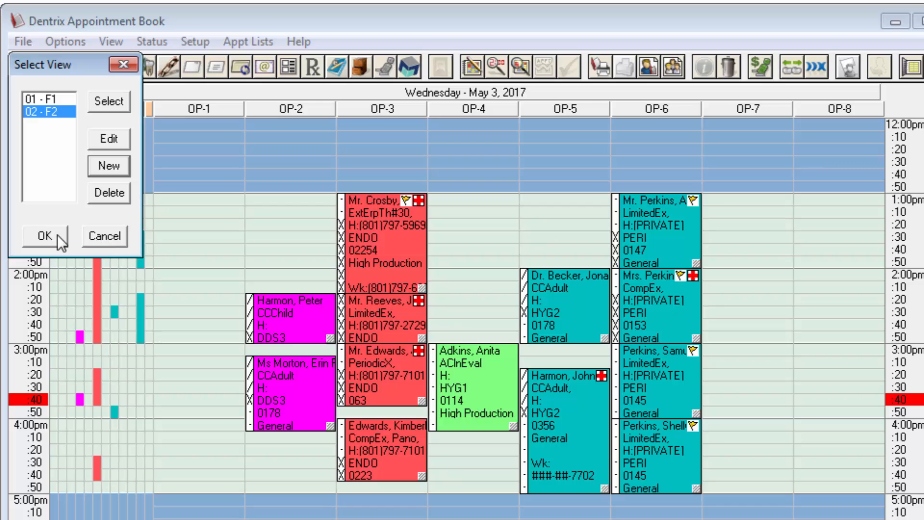
left_click(41, 236)
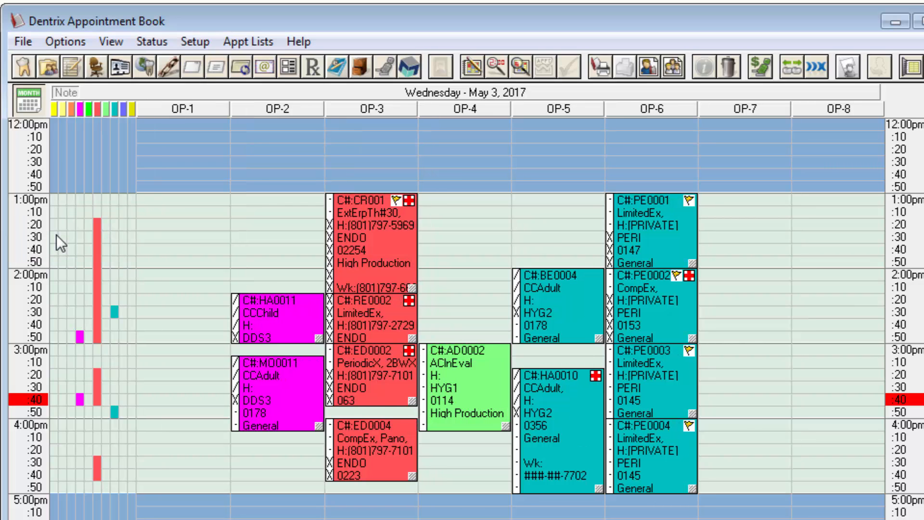